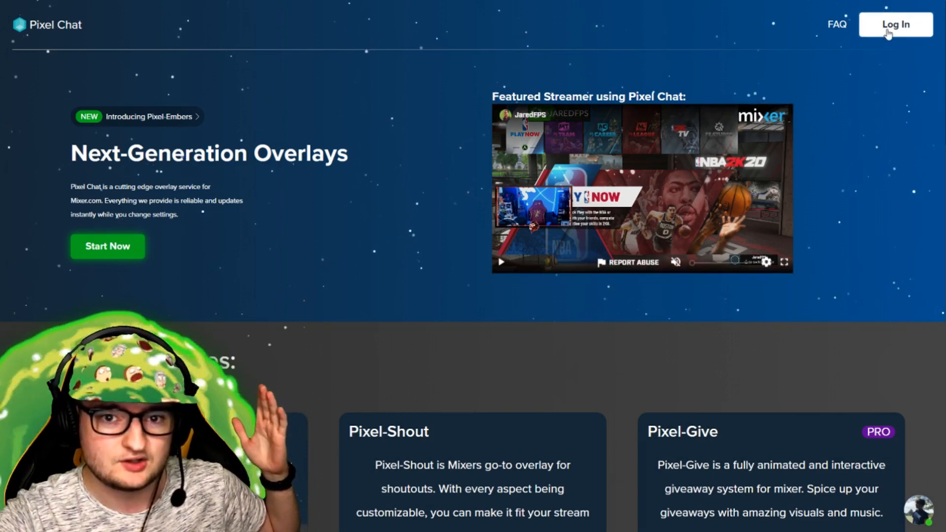
# - Log in, go to the Overlays page, and start creating a new overlay
pyautogui.click(894, 24)
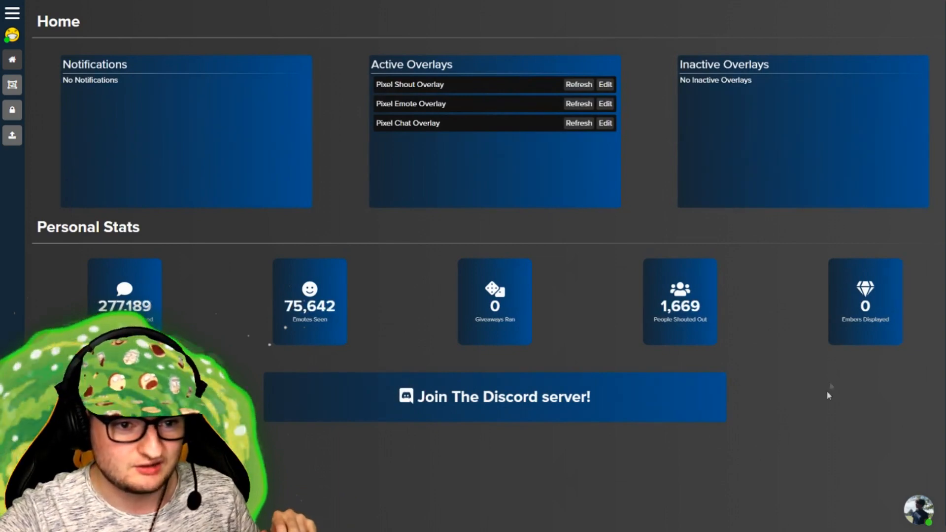
pyautogui.moveTo(825, 411)
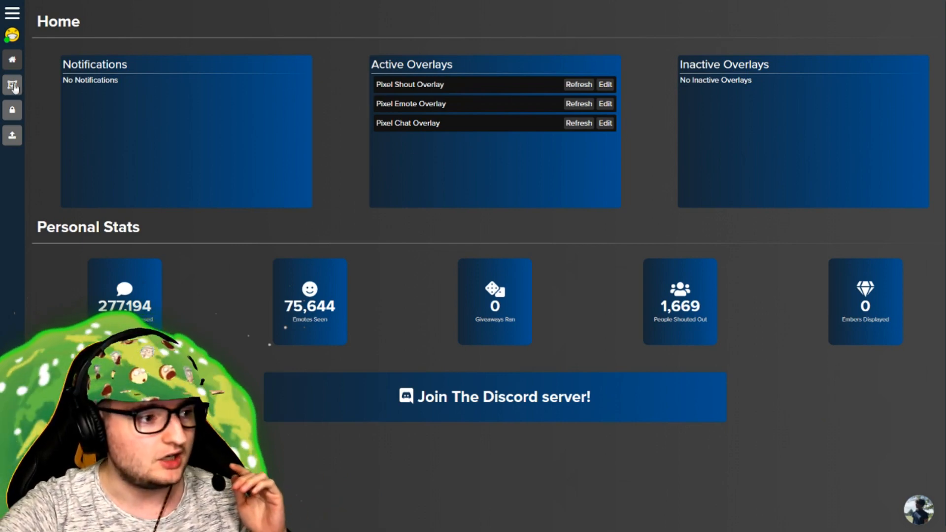
pyautogui.click(12, 84)
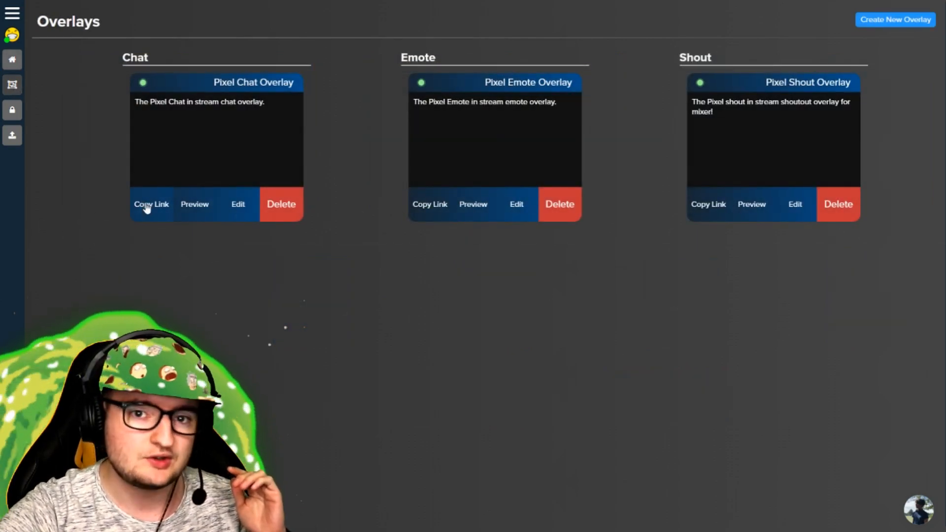
pyautogui.click(894, 19)
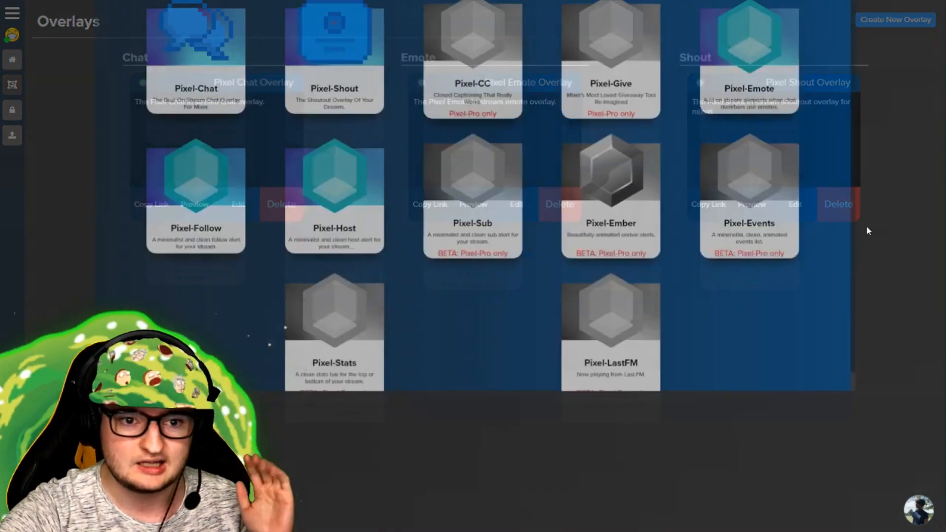
# - Browse the new overlay catalog, scrolling down to the Pixel-Pro types like Ember and LastFM
pyautogui.click(895, 19)
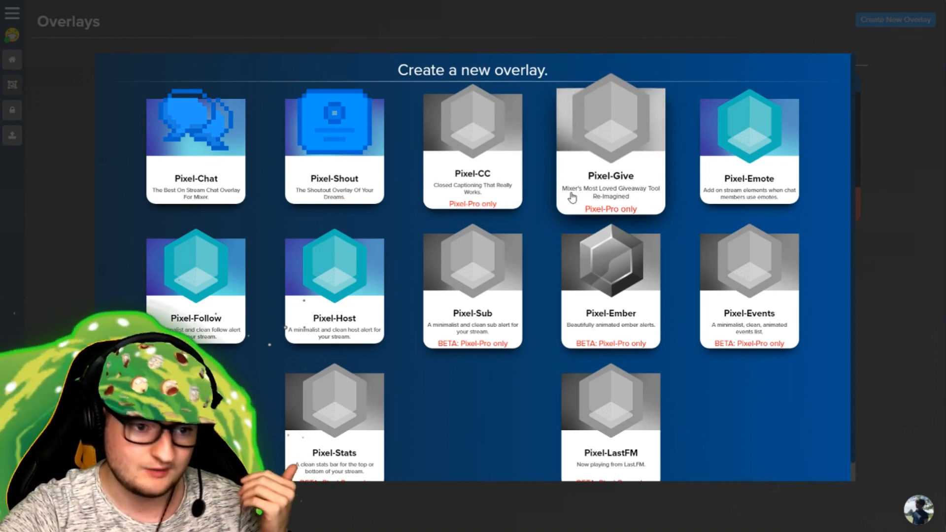
pyautogui.moveTo(779, 244)
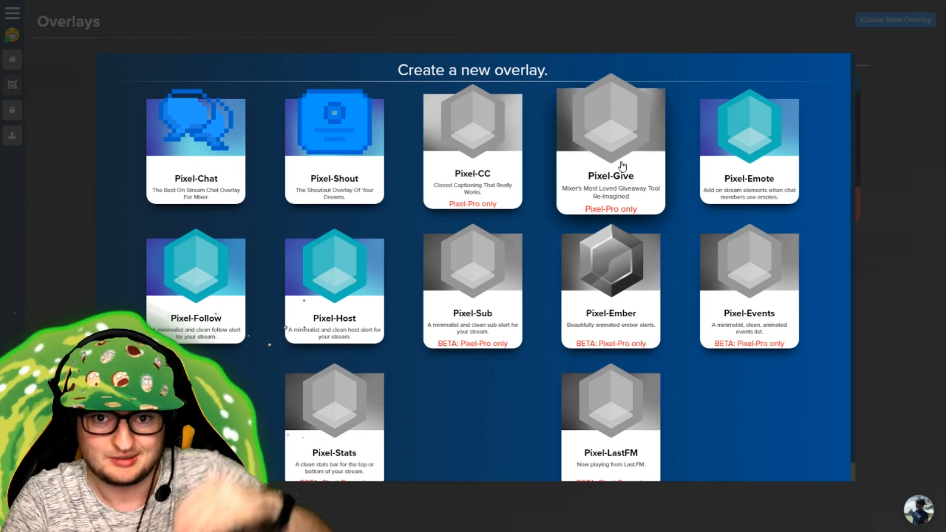
pyautogui.moveTo(771, 138)
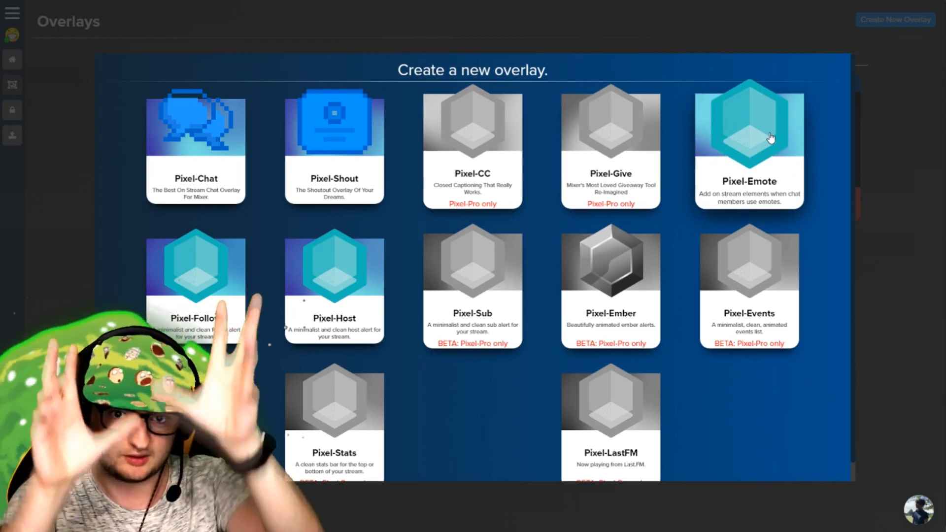
pyautogui.moveTo(701, 153)
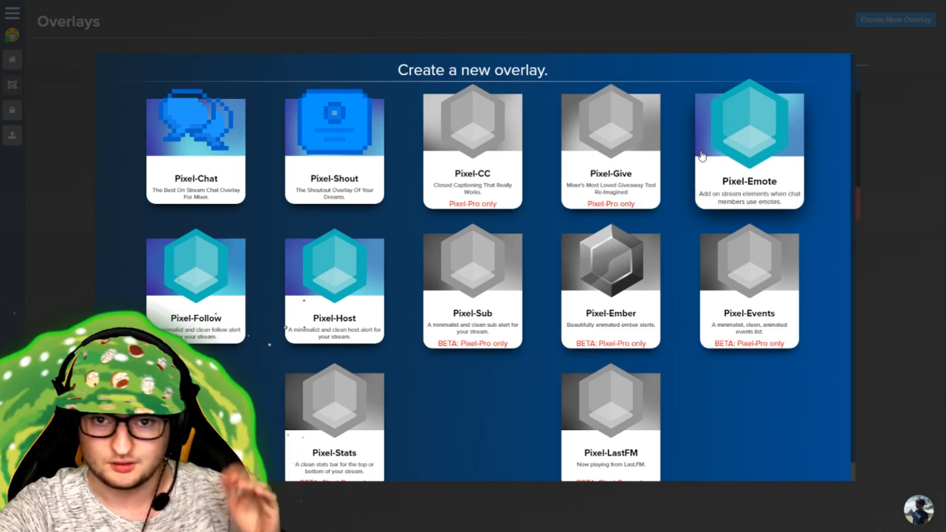
pyautogui.moveTo(229, 269)
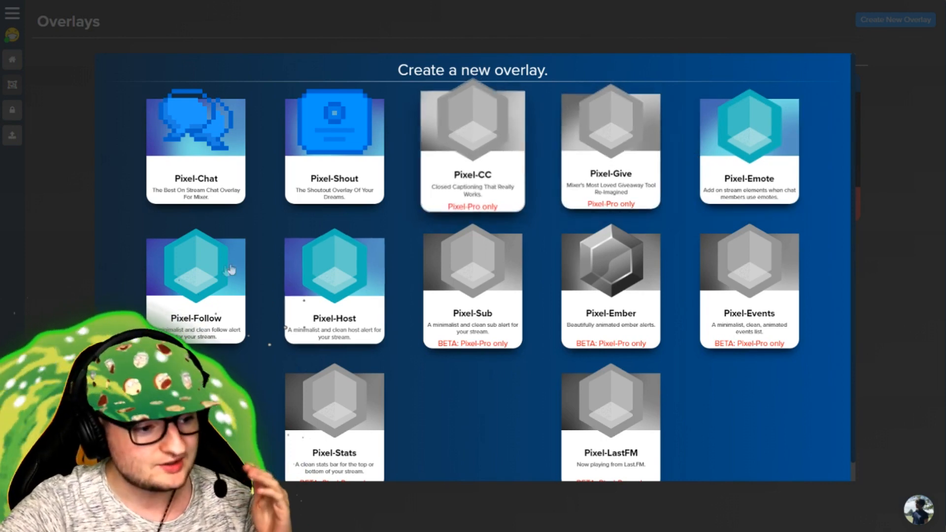
pyautogui.moveTo(390, 282)
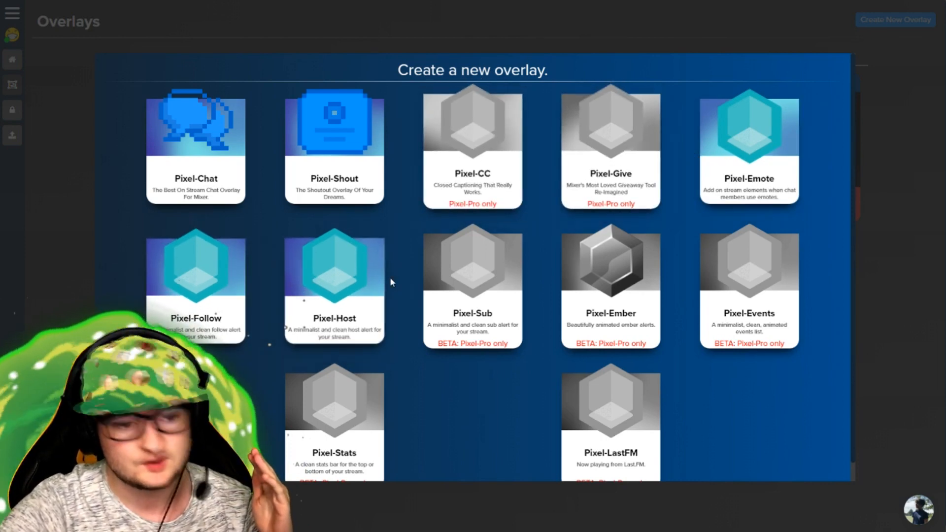
pyautogui.moveTo(669, 298)
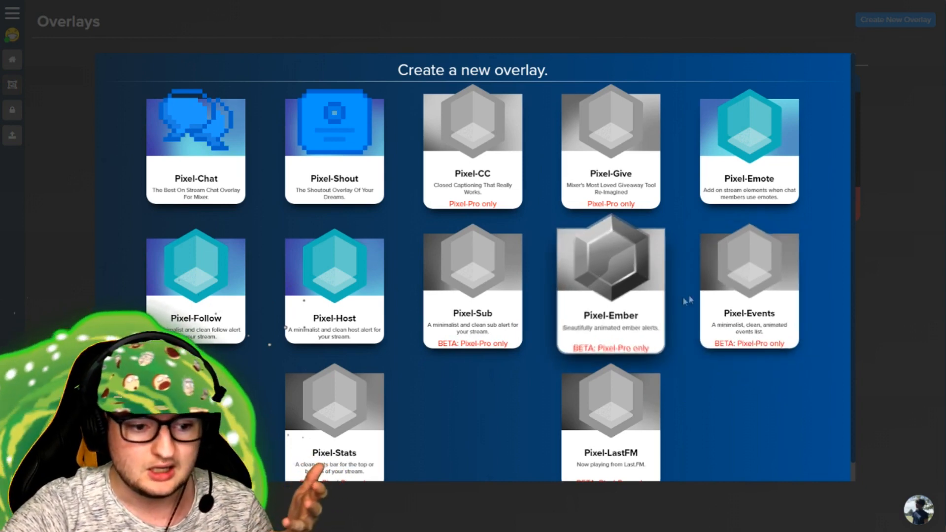
pyautogui.scroll(-3)
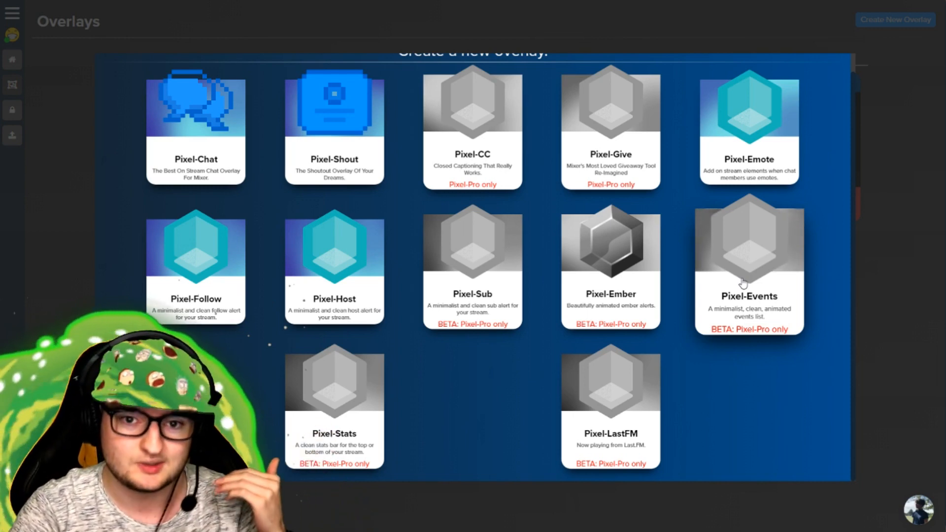
pyautogui.moveTo(367, 415)
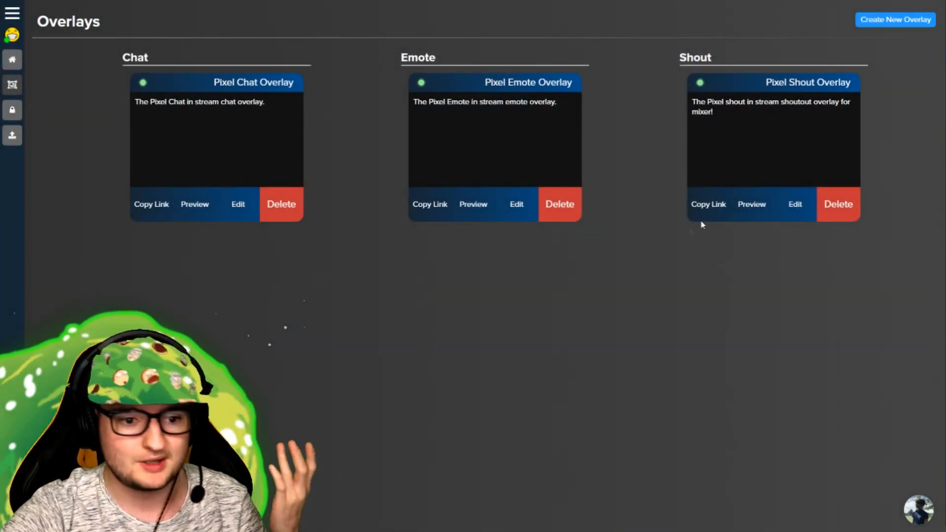
pyautogui.click(795, 204)
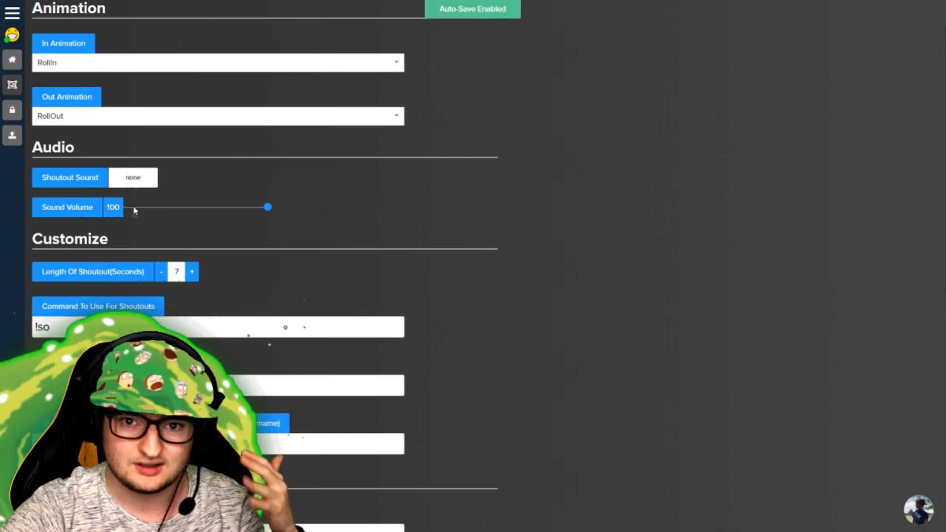
pyautogui.scroll(-3)
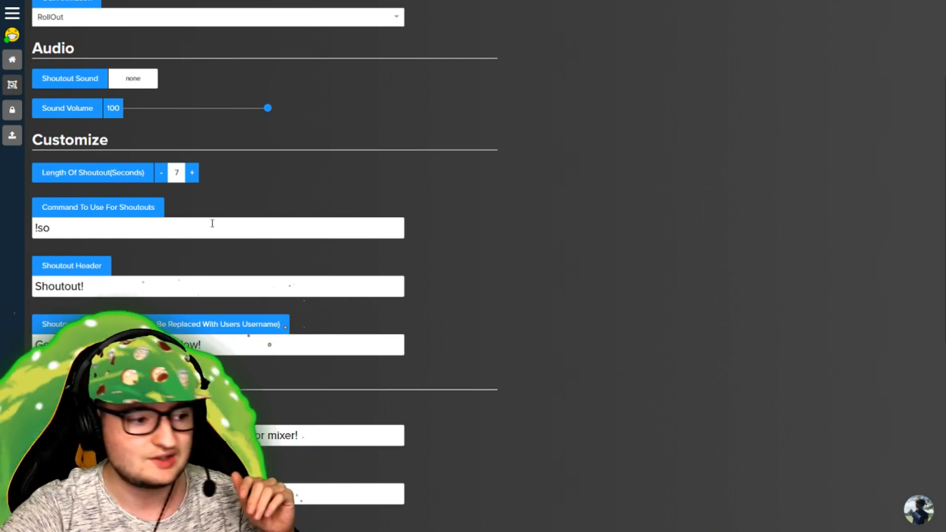
pyautogui.scroll(-3)
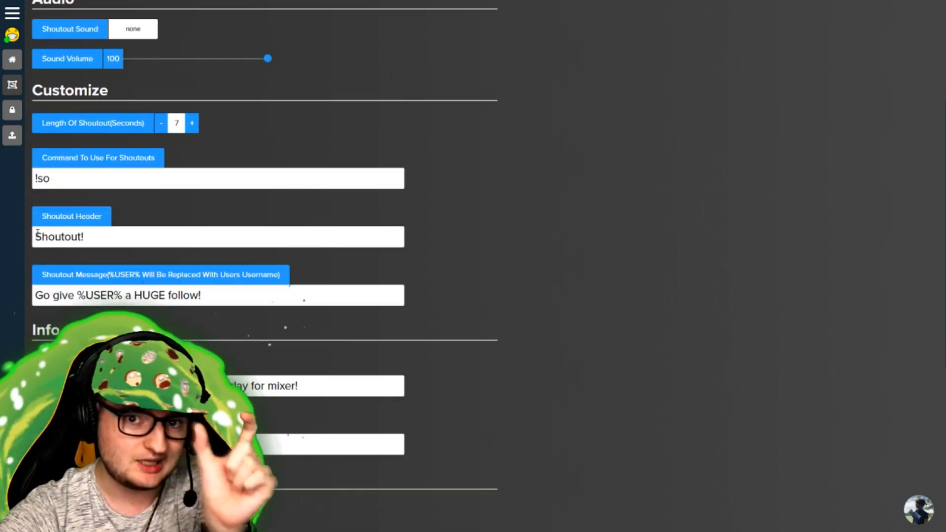
pyautogui.scroll(-3)
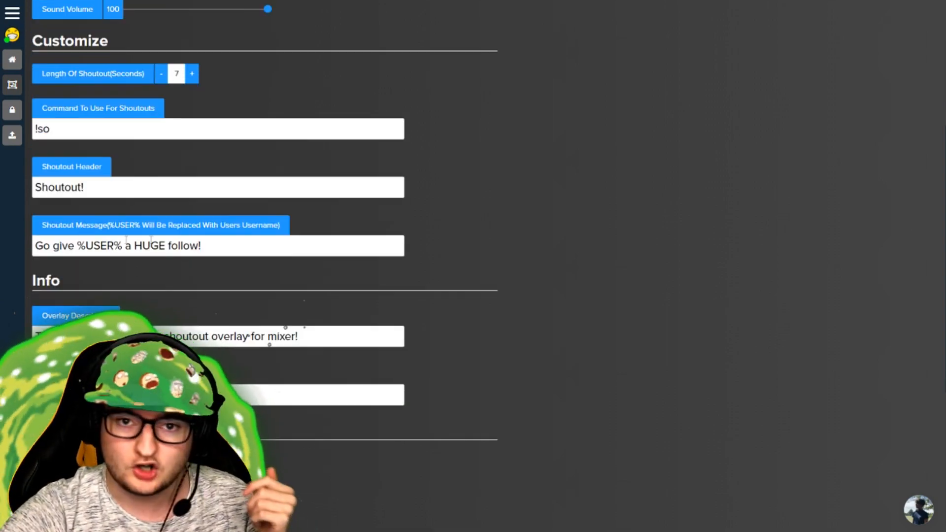
pyautogui.scroll(-3)
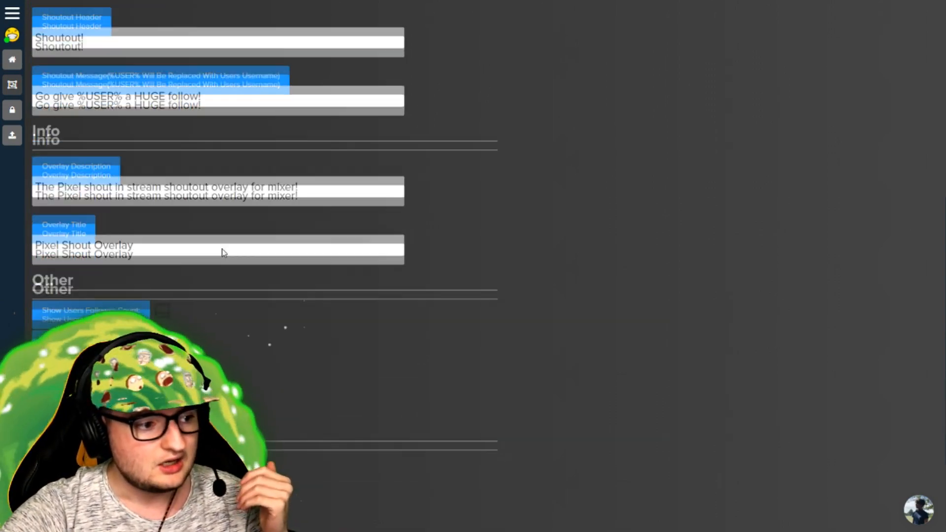
pyautogui.scroll(-3)
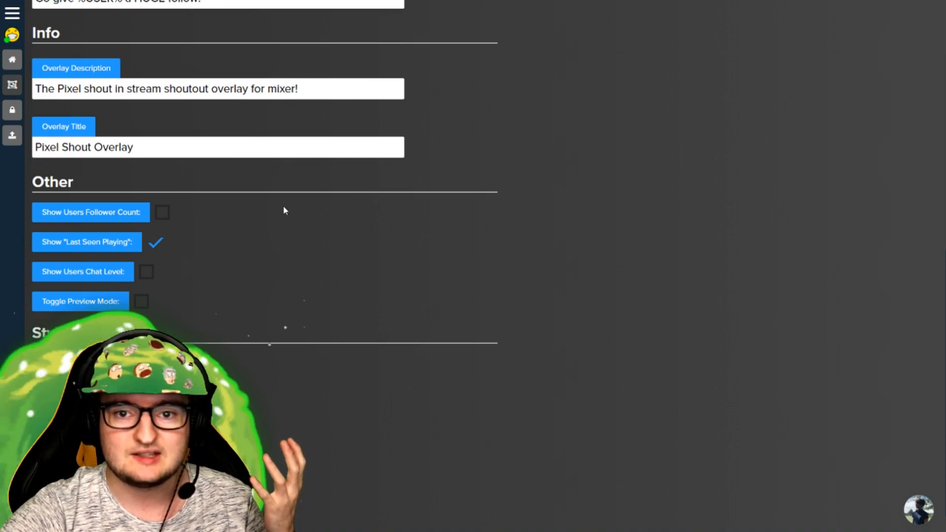
pyautogui.scroll(-3)
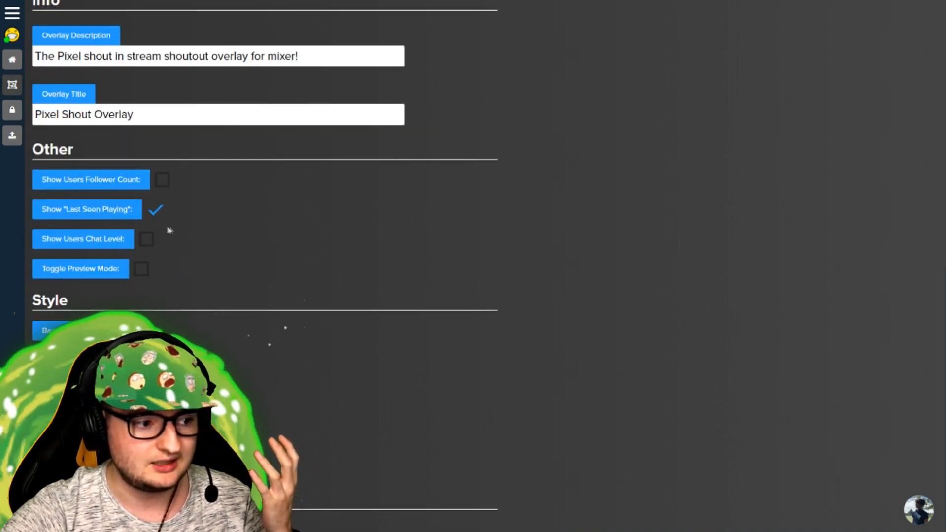
pyautogui.moveTo(559, 256)
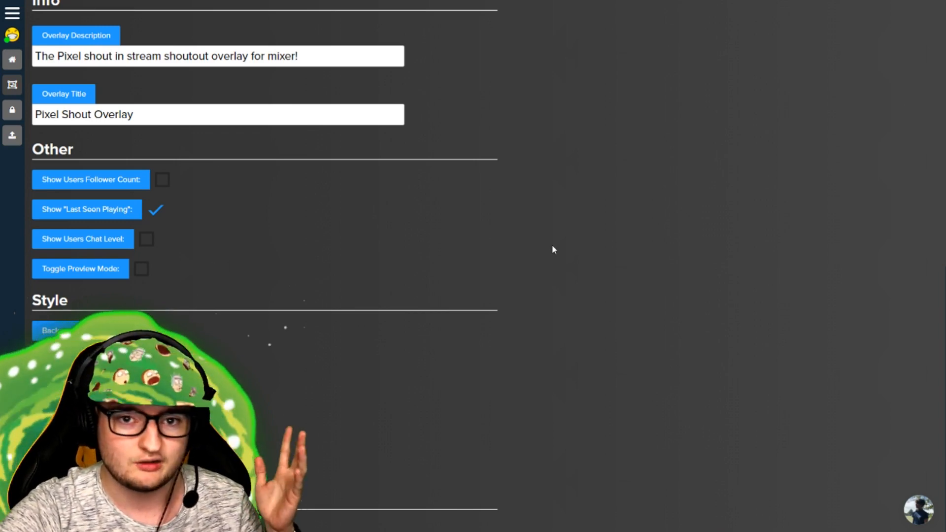
pyautogui.scroll(-3)
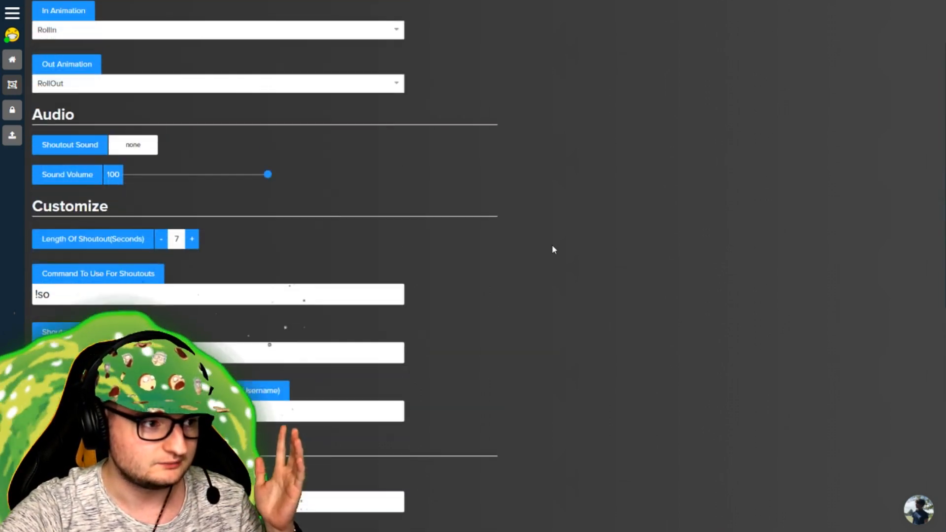
pyautogui.scroll(3)
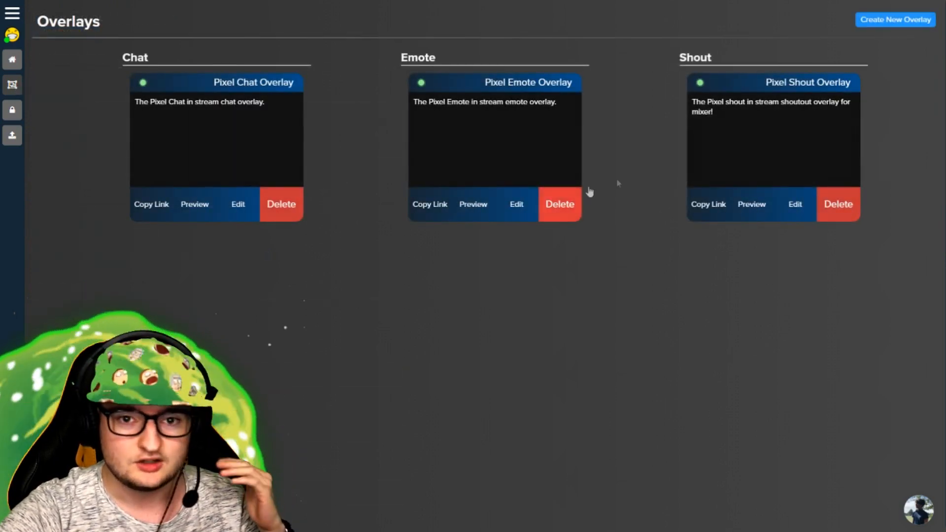
pyautogui.moveTo(516, 111)
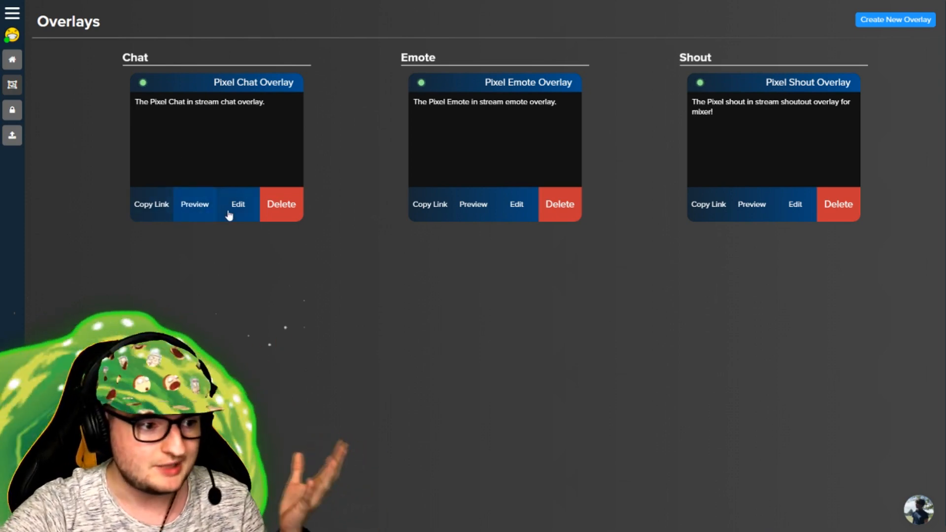
pyautogui.click(238, 203)
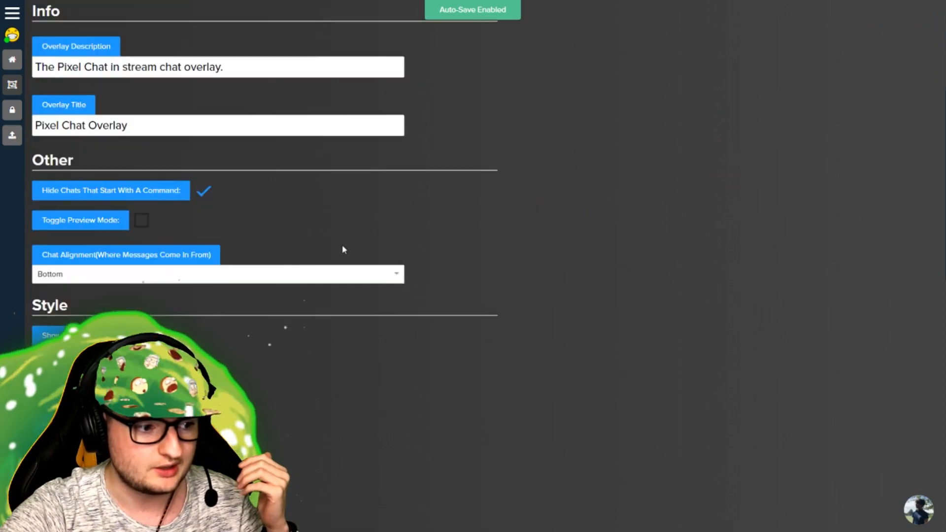
pyautogui.scroll(-3)
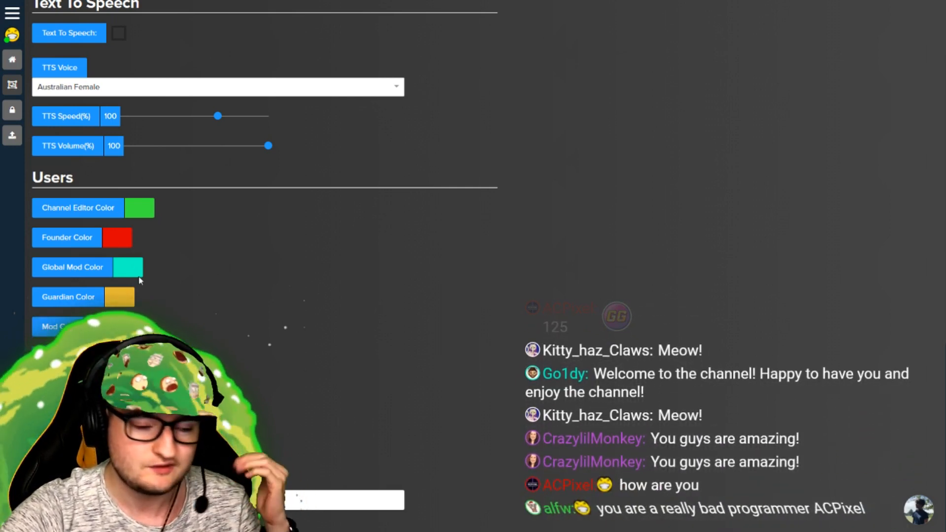
pyautogui.scroll(-3)
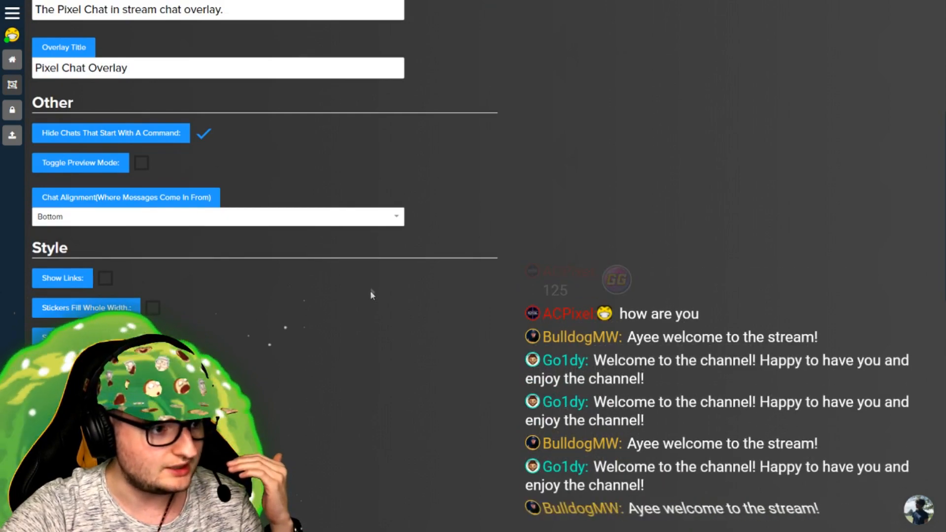
pyautogui.scroll(3)
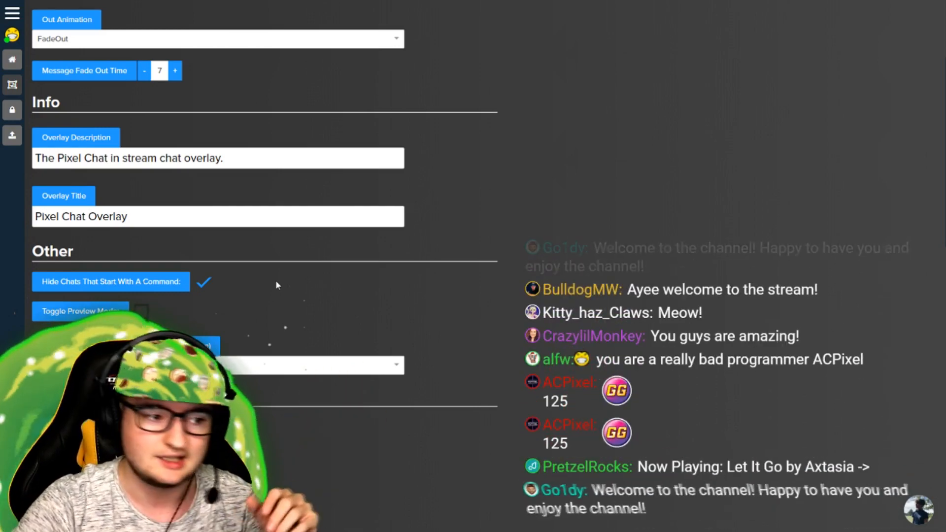
pyautogui.scroll(3)
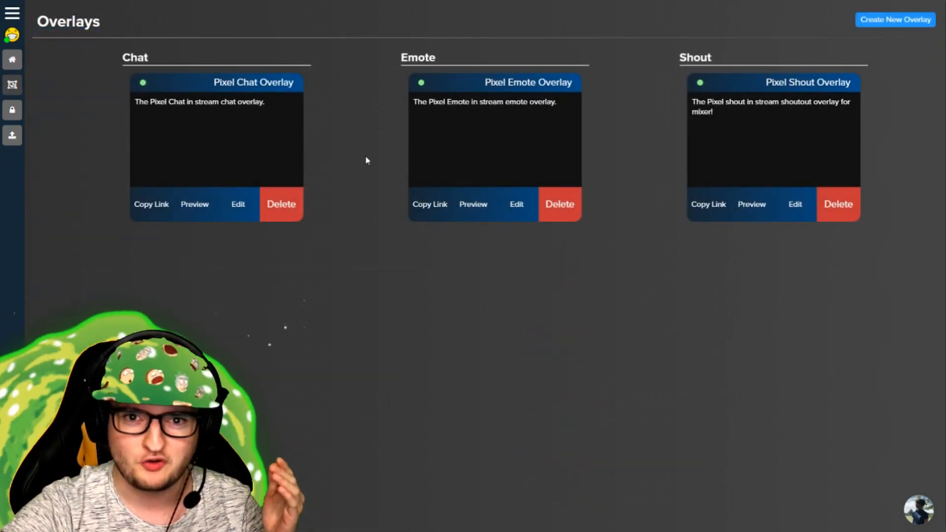
# - Copy the Pixel Shout Overlay card's link
pyautogui.click(707, 204)
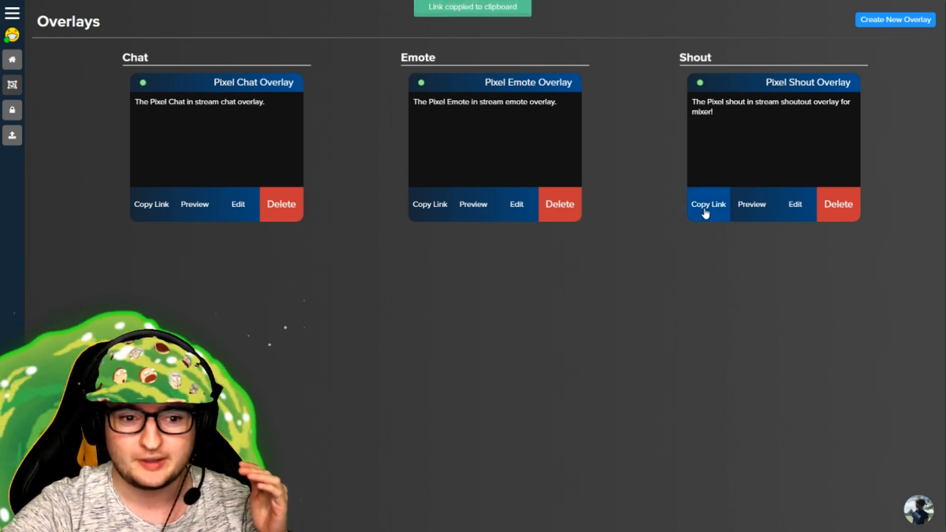
pyautogui.moveTo(714, 255)
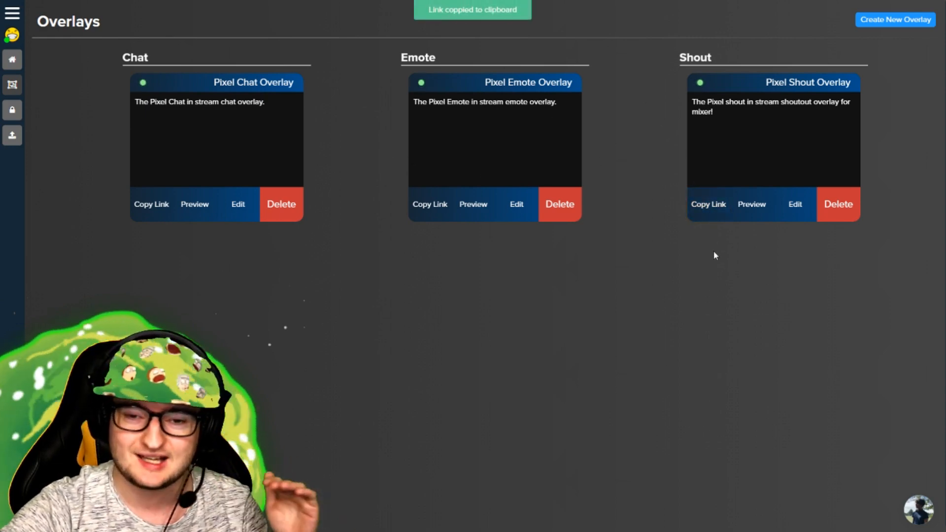